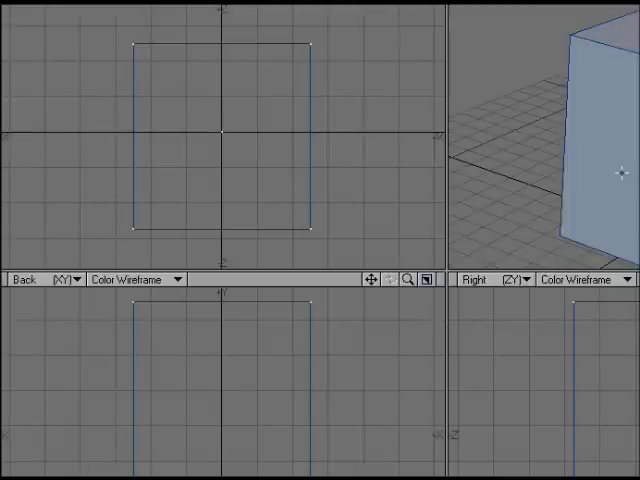
{"action": "mouse_move", "coordinate": [556, 112]}
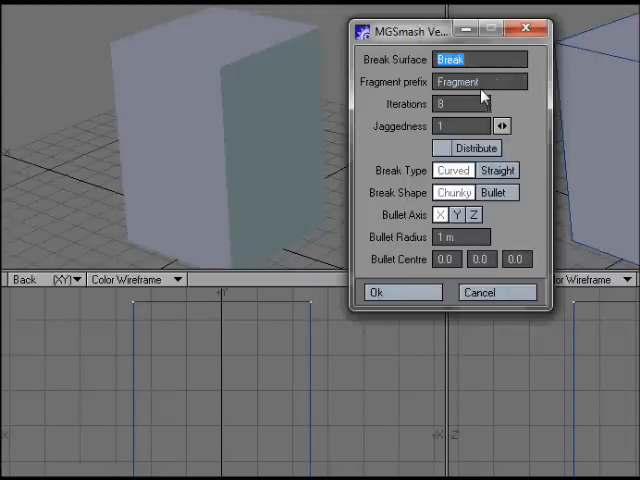
{"action": "mouse_move", "coordinate": [532, 112]}
{"action": "type", "text": "6"}
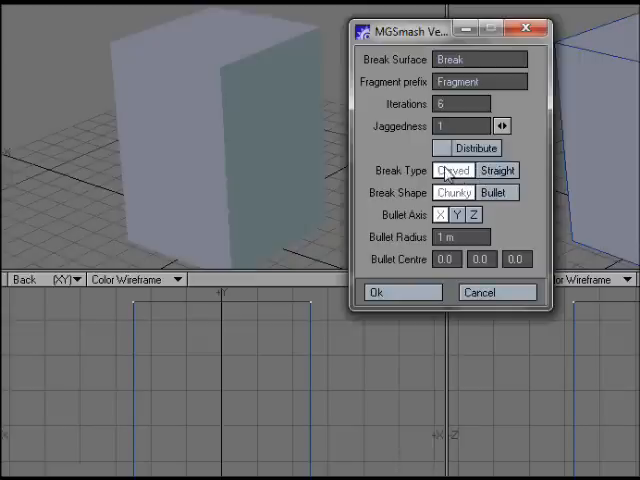
{"action": "left_click", "coordinate": [496, 170]}
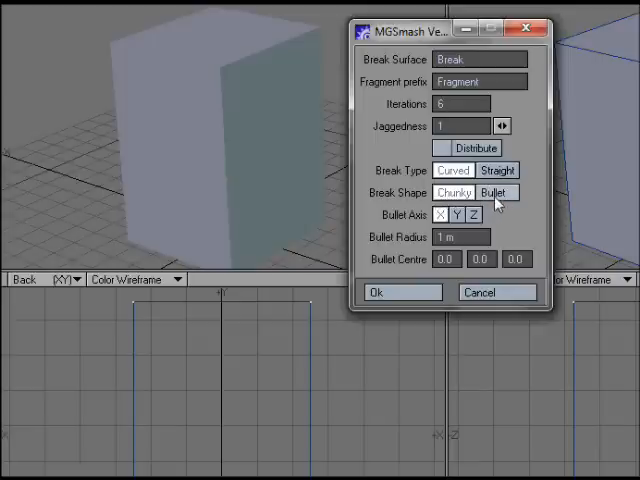
{"action": "left_click", "coordinate": [452, 192]}
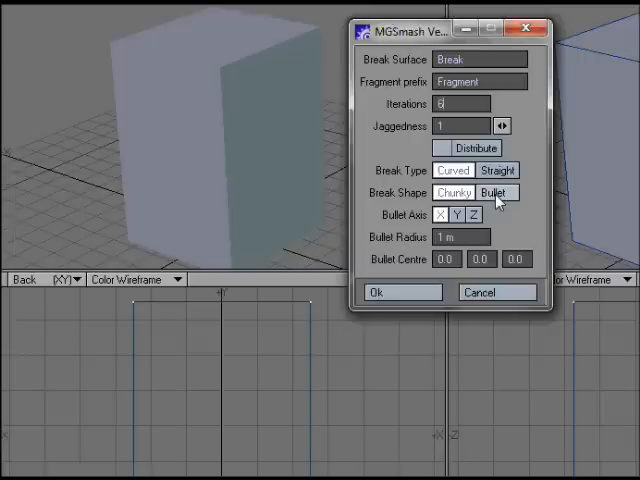
{"action": "mouse_move", "coordinate": [436, 330]}
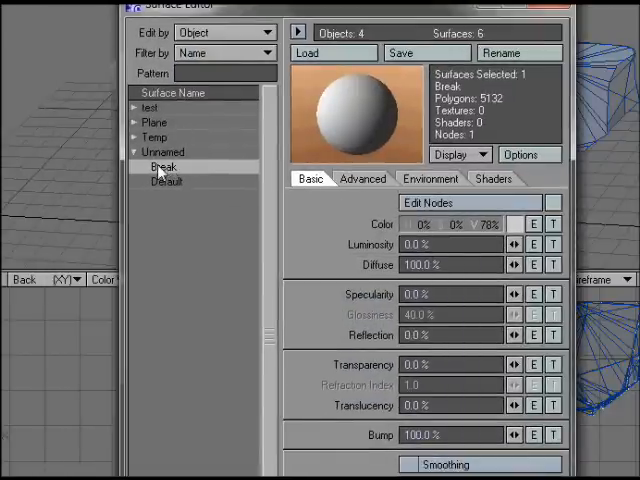
{"action": "left_click", "coordinate": [168, 180]}
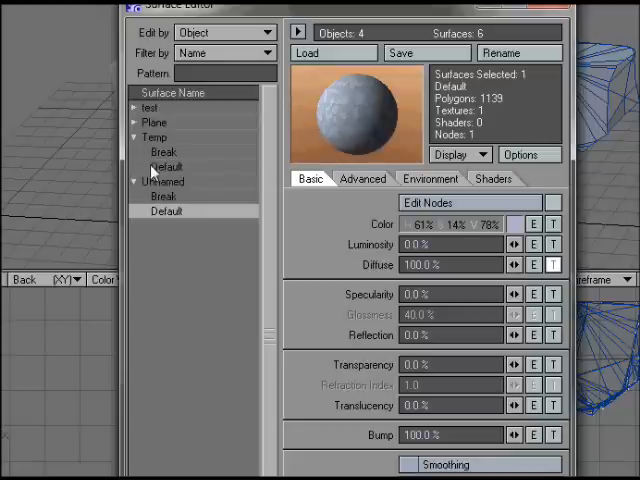
{"action": "left_click", "coordinate": [164, 152]}
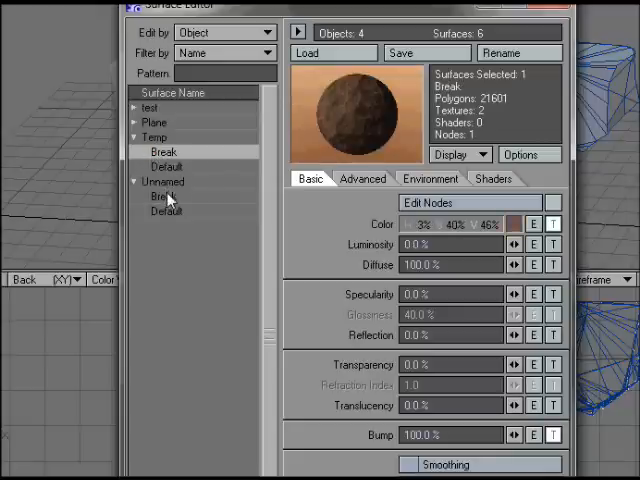
{"action": "left_click", "coordinate": [164, 196]}
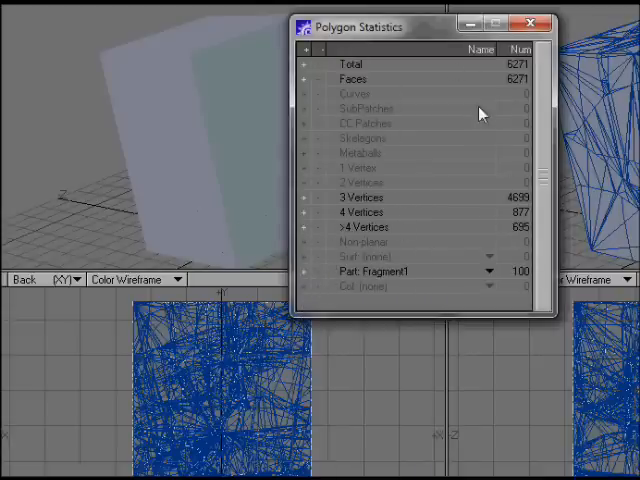
{"action": "mouse_move", "coordinate": [358, 256]}
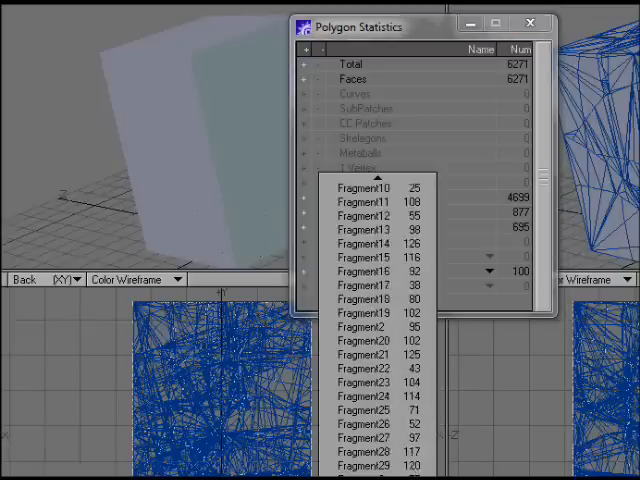
Step: Scroll the Parts list in Polygon Statistics to review the Fragment entries
{"action": "scroll", "scroll_direction": "down", "scroll_amount": 3}
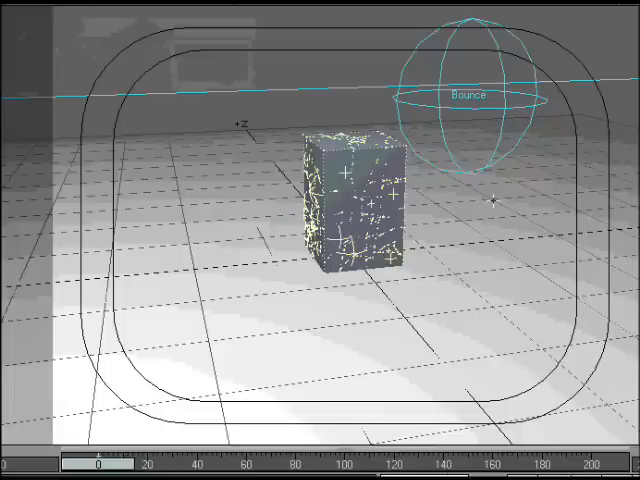
{"action": "mouse_move", "coordinate": [98, 468]}
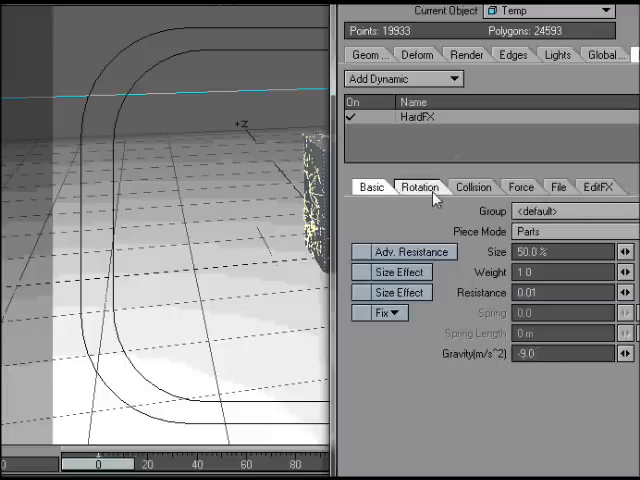
Step: Show the rotation options in the HardFX dynamics panel for the fractured cube
{"action": "left_click", "coordinate": [472, 188]}
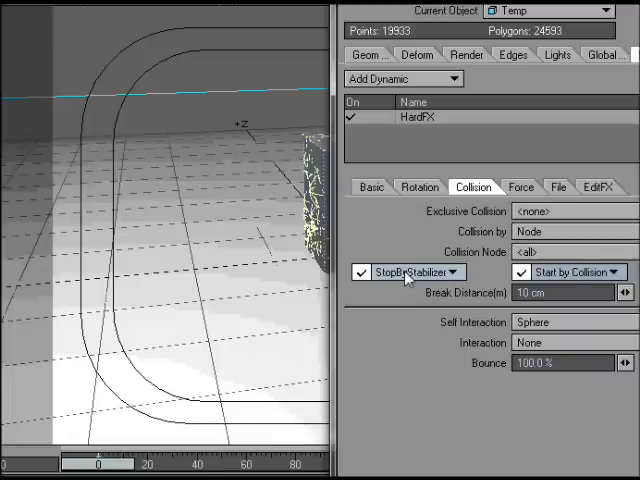
{"action": "mouse_move", "coordinate": [528, 330]}
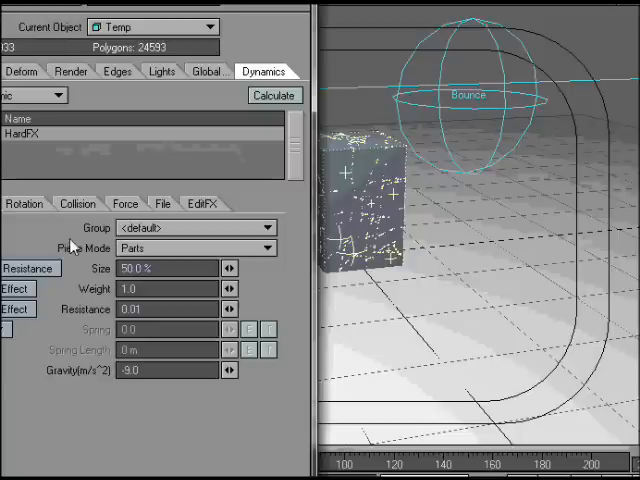
Step: Enter 10.0 on the HardFX Basic tab and calculate the fragment dynamics
{"action": "type", "text": "10.0"}
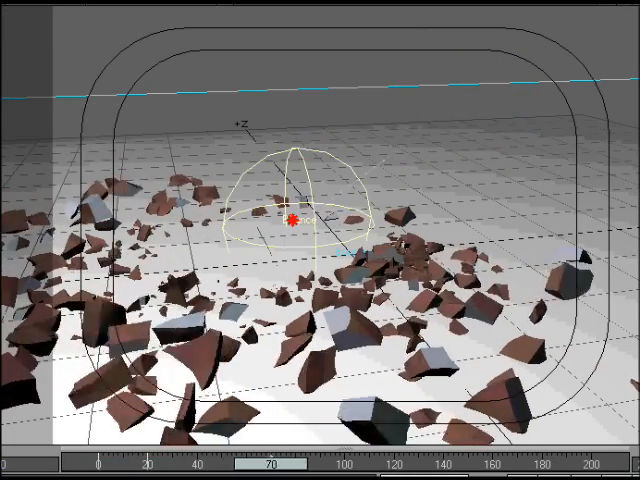
Step: Scrub back to frame 0 and play the shattering simulation from the intact block
{"action": "left_click_drag", "start_coordinate": [270, 464], "coordinate": [500, 464]}
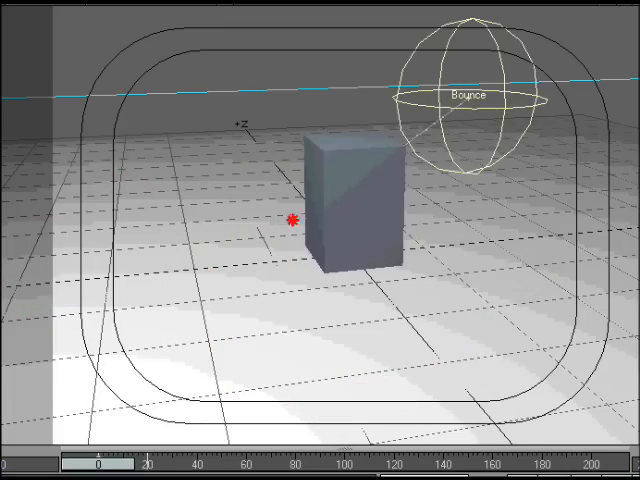
{"action": "left_click", "coordinate": [124, 464]}
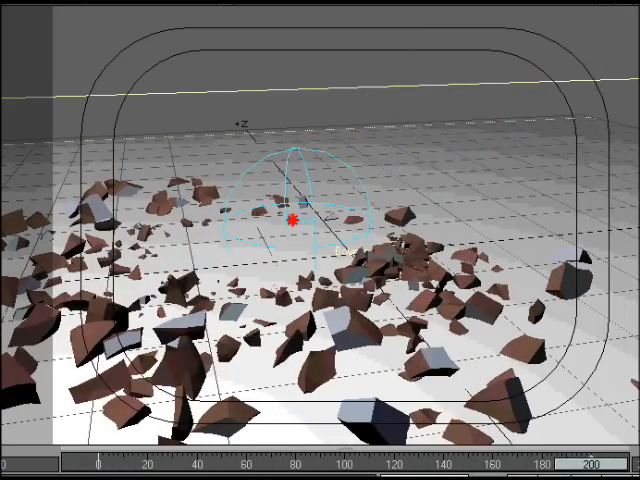
{"action": "left_click", "coordinate": [284, 466]}
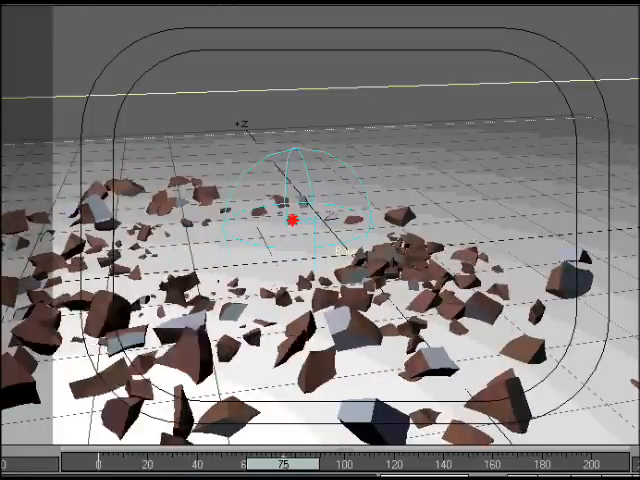